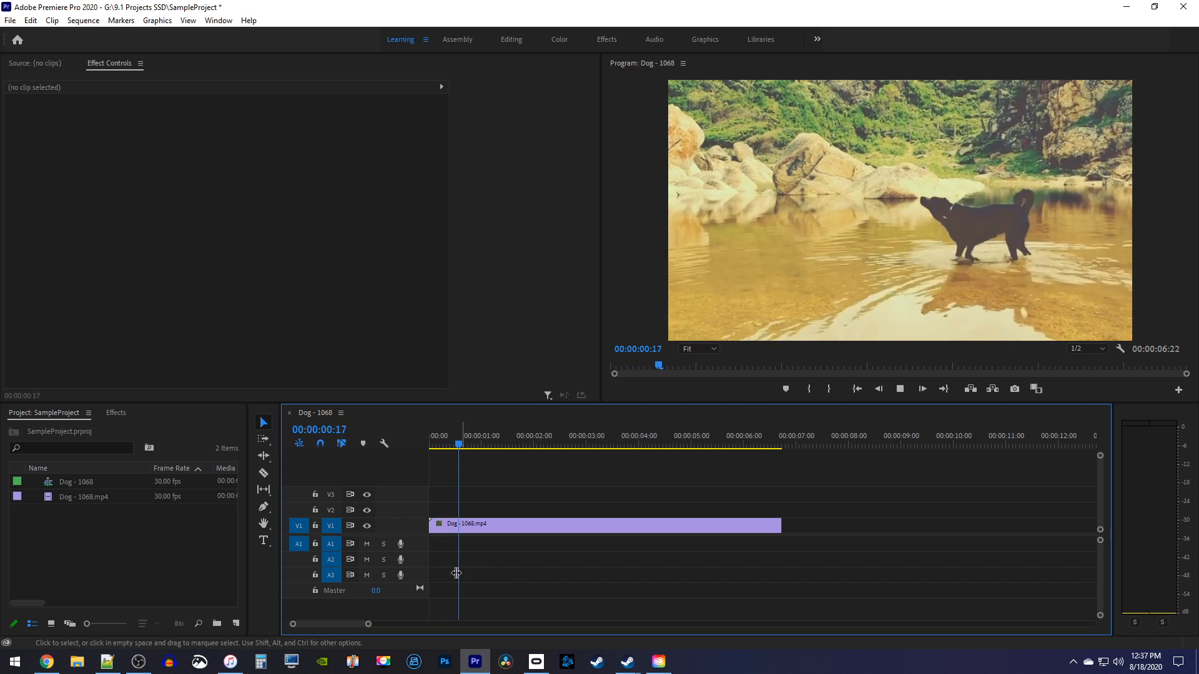
With the playhead at ~3 s, draw an ellipse over the dog using the Ellipse Tool.
{"action": "left_click", "coordinate": [564, 444]}
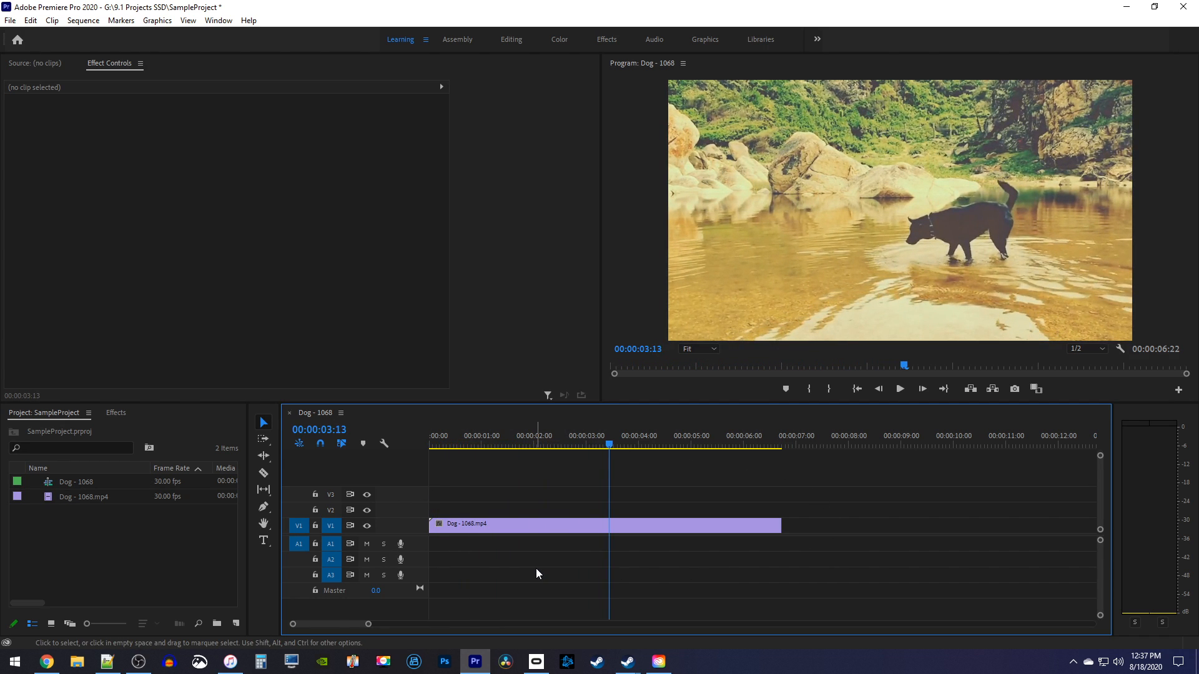
{"action": "mouse_move", "coordinate": [458, 551]}
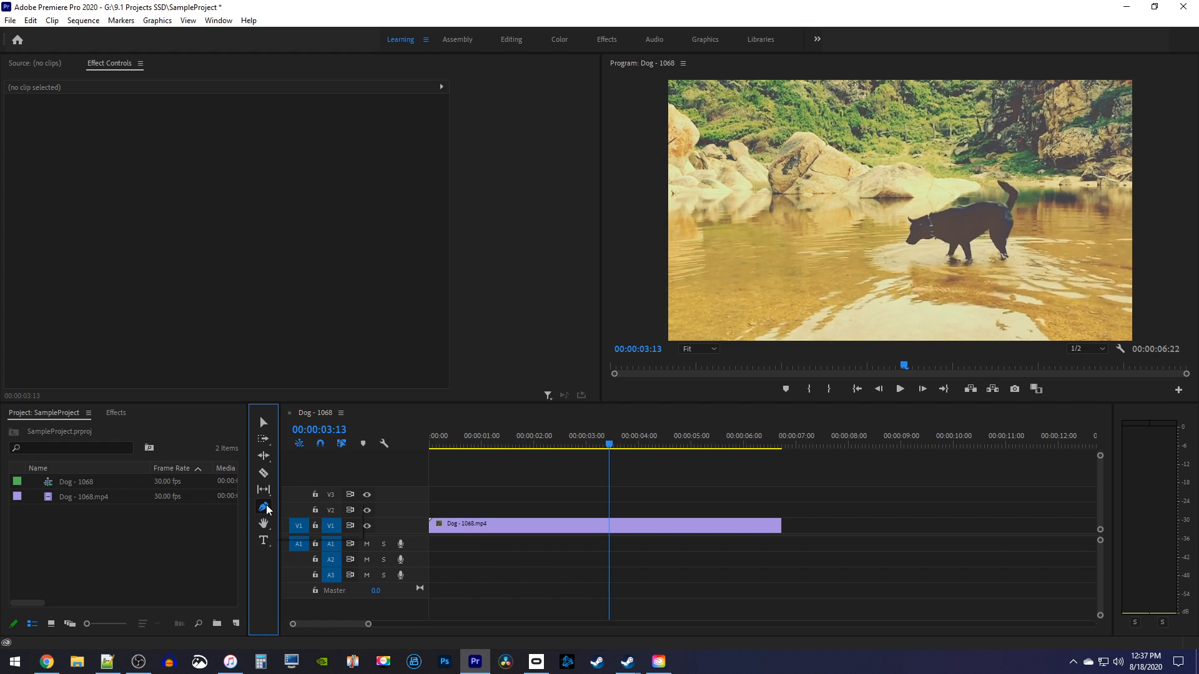
{"action": "left_click", "coordinate": [262, 507]}
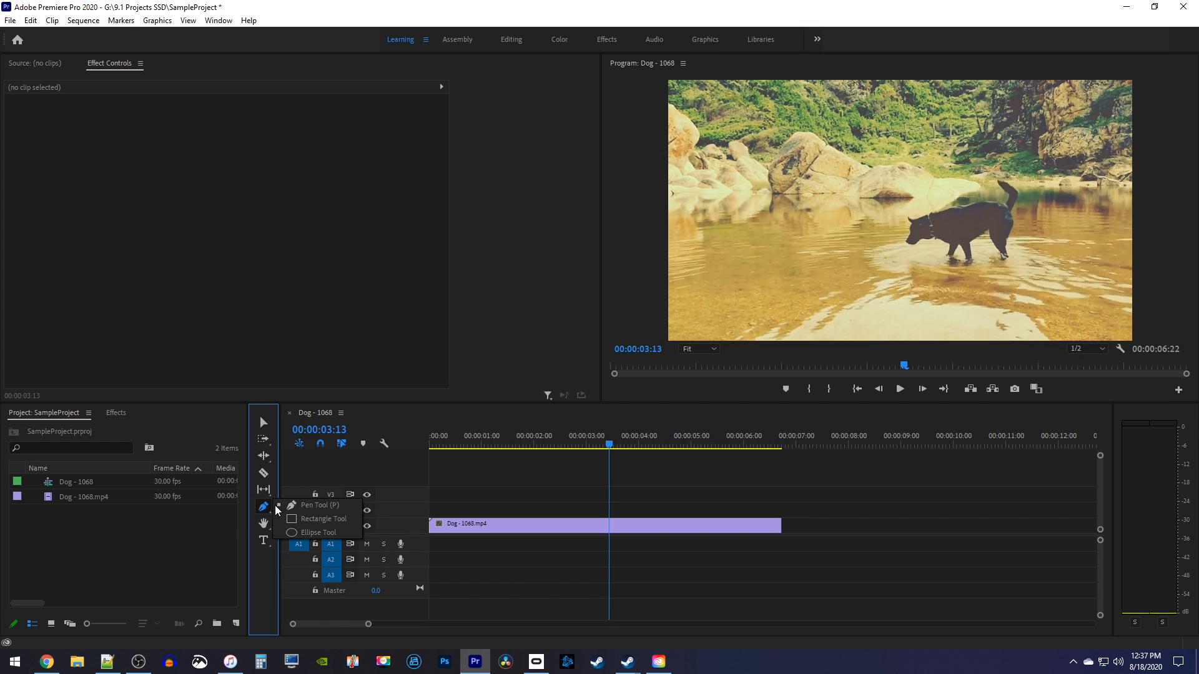
{"action": "left_click", "coordinate": [319, 532]}
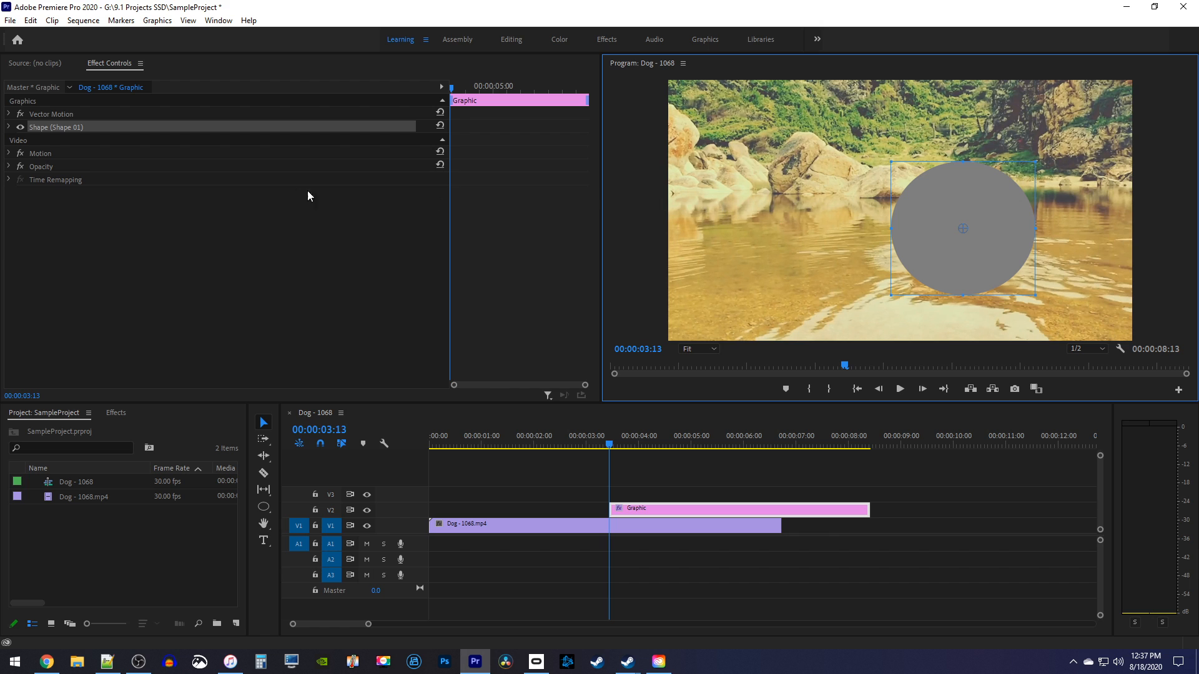
In Shape > Appearance, replace the fill with a red FF0000 stroke of width 20.
{"action": "left_click", "coordinate": [13, 127]}
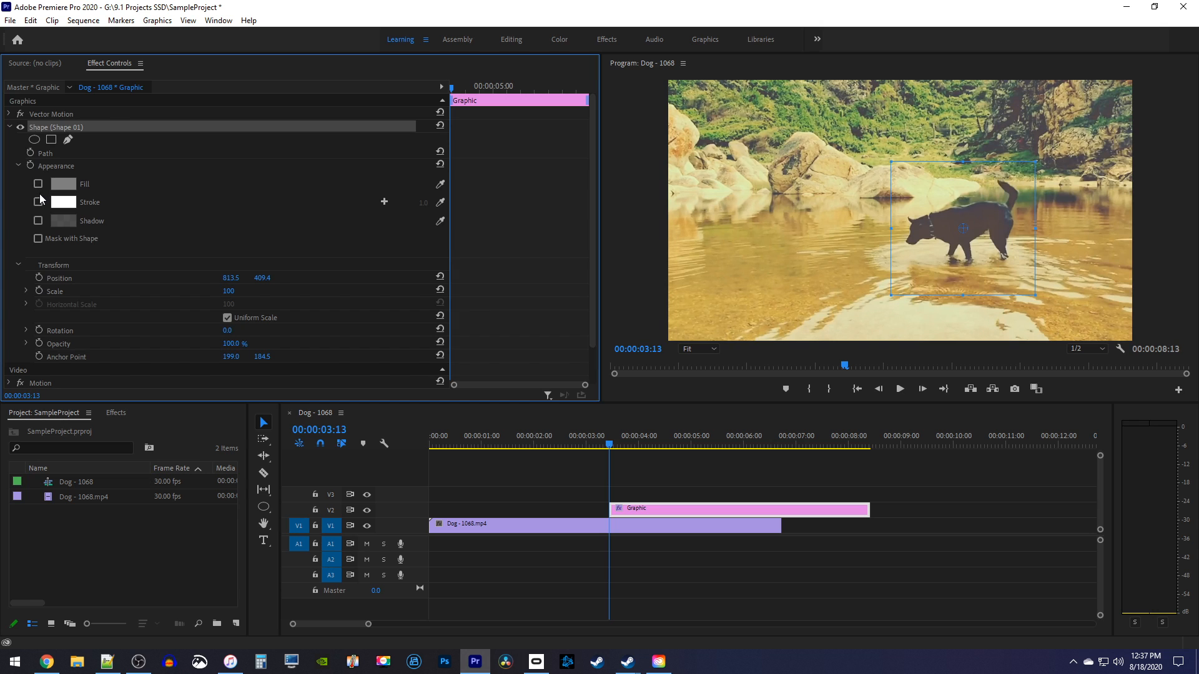
{"action": "left_click", "coordinate": [38, 202]}
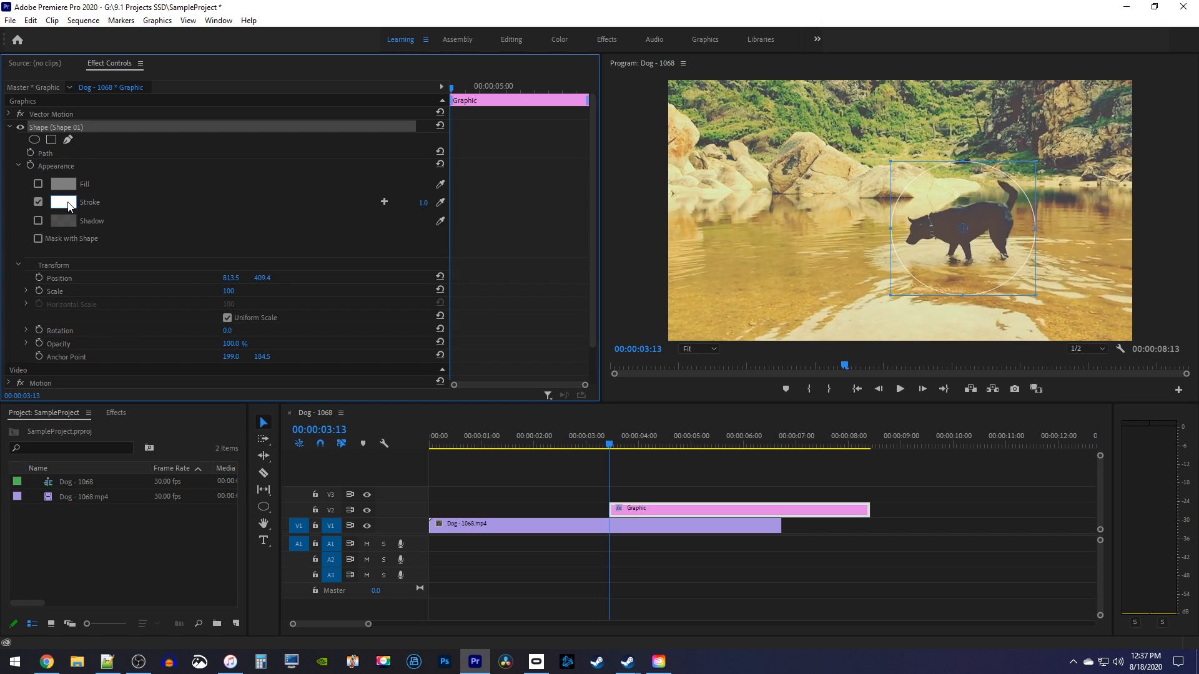
{"action": "left_click", "coordinate": [52, 202]}
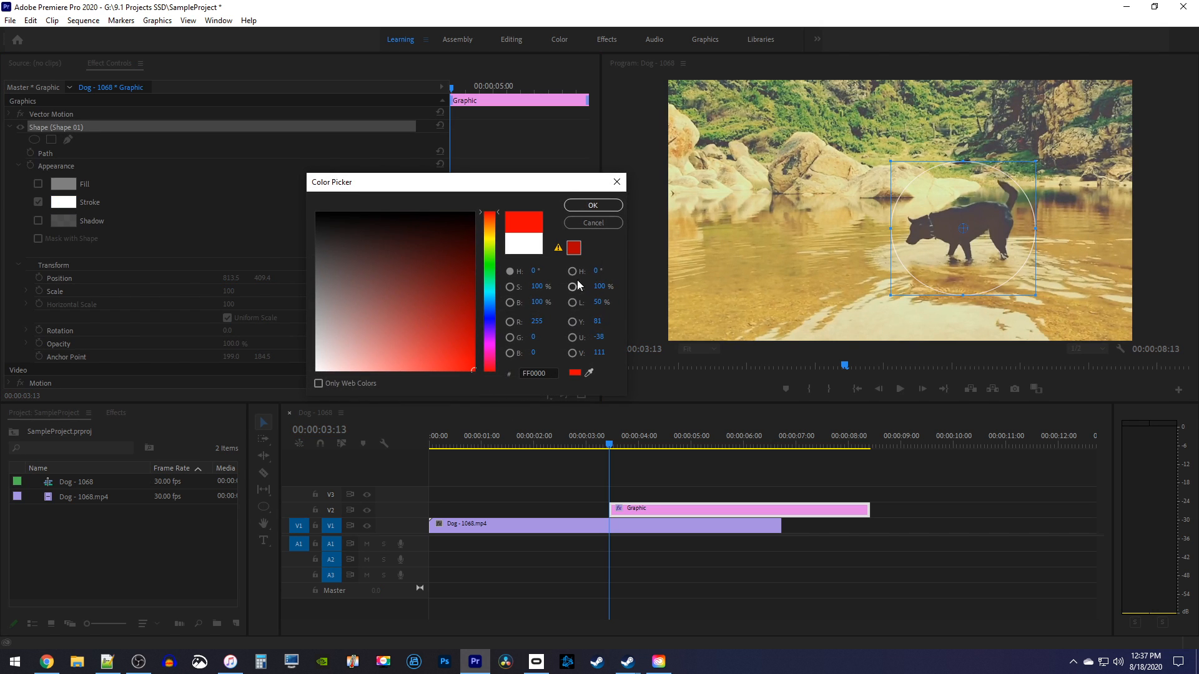
{"action": "left_click", "coordinate": [591, 205]}
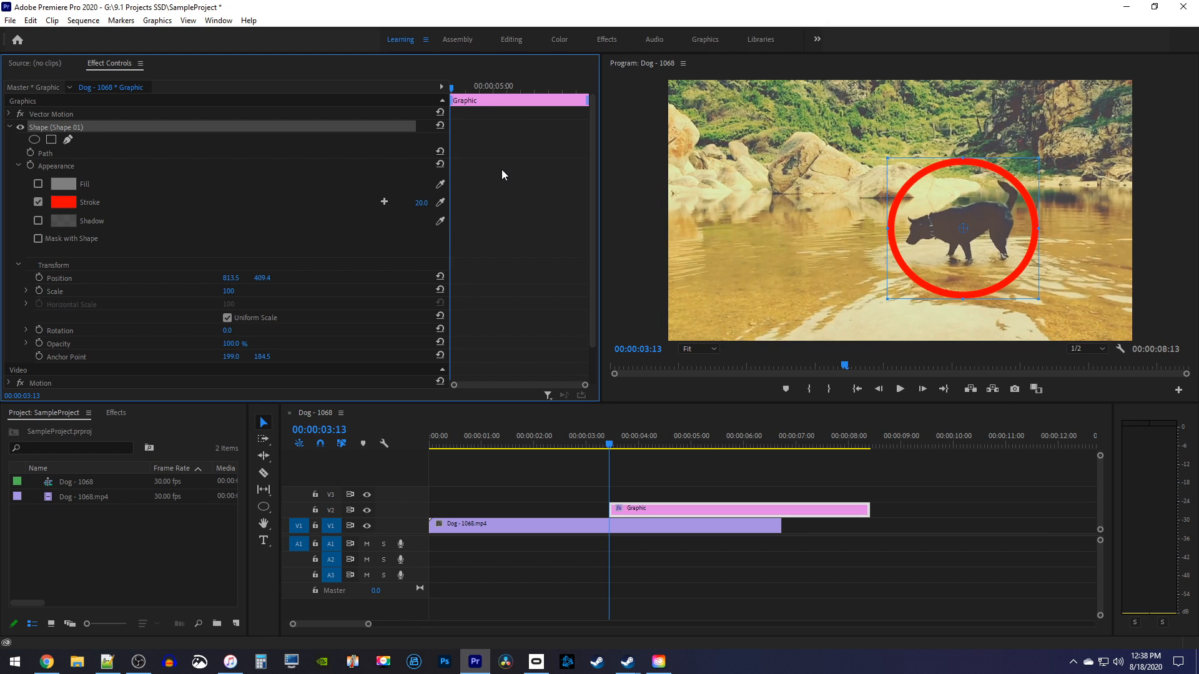
Find Clock Wipe via an Effects search and apply it to the start of the graphic clip.
{"action": "left_click", "coordinate": [115, 412]}
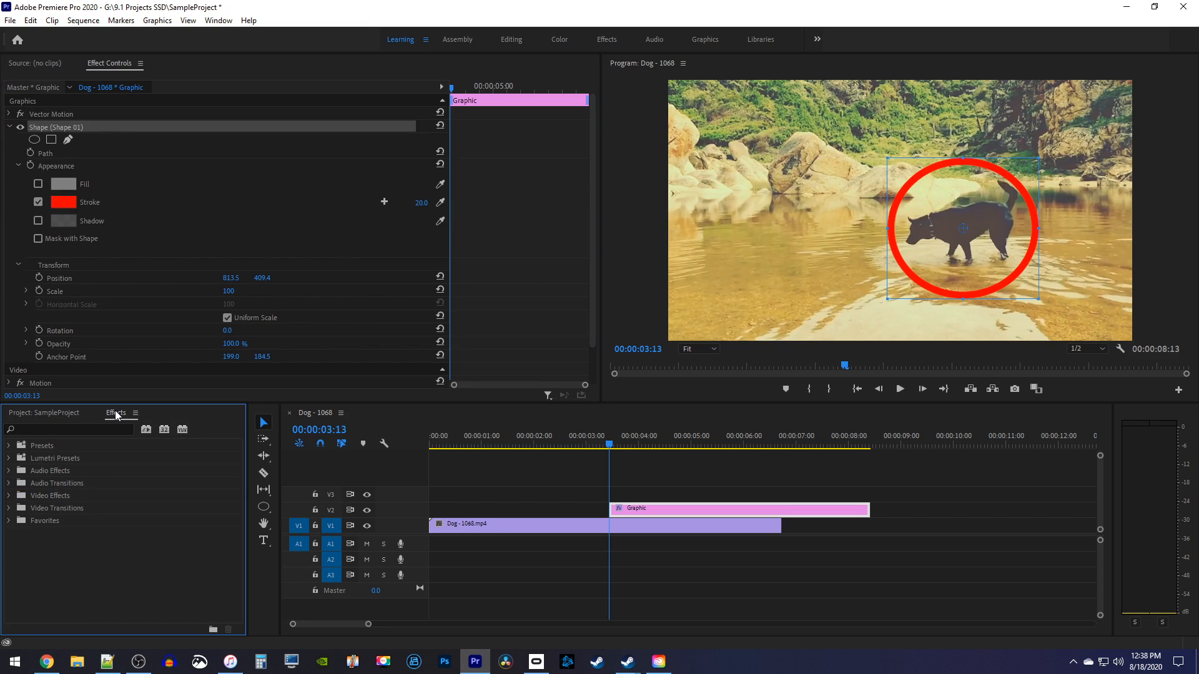
{"action": "type", "text": "clock"}
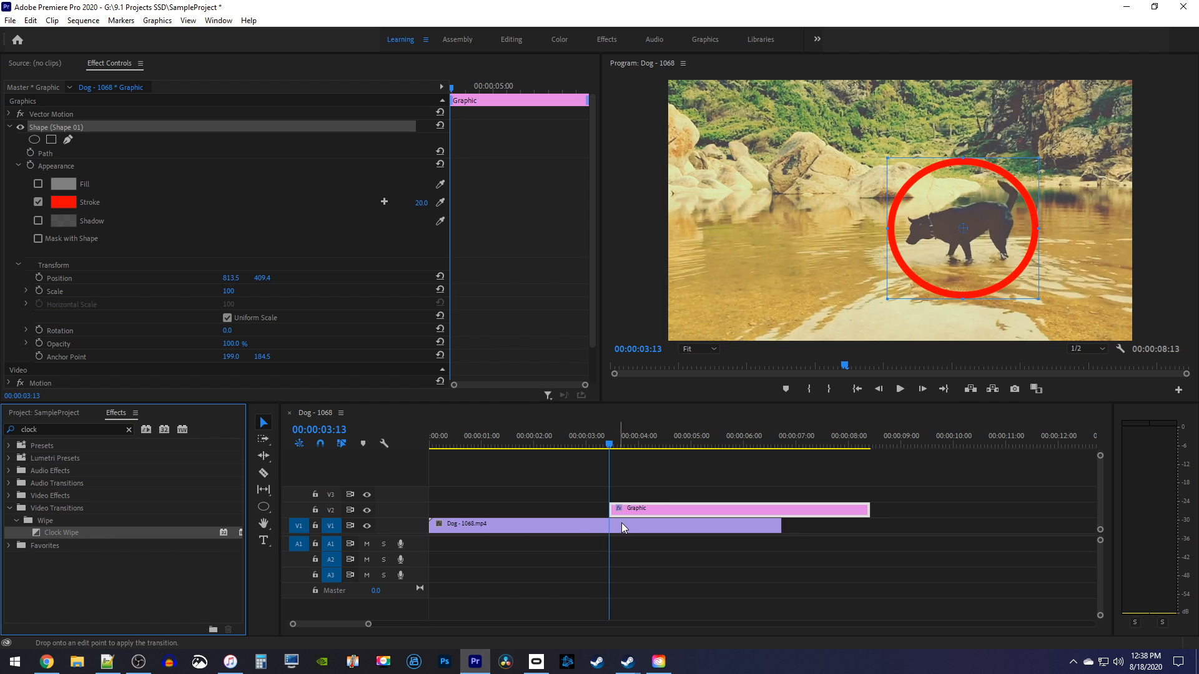
{"action": "left_click_drag", "start_coordinate": [60, 532], "coordinate": [620, 508]}
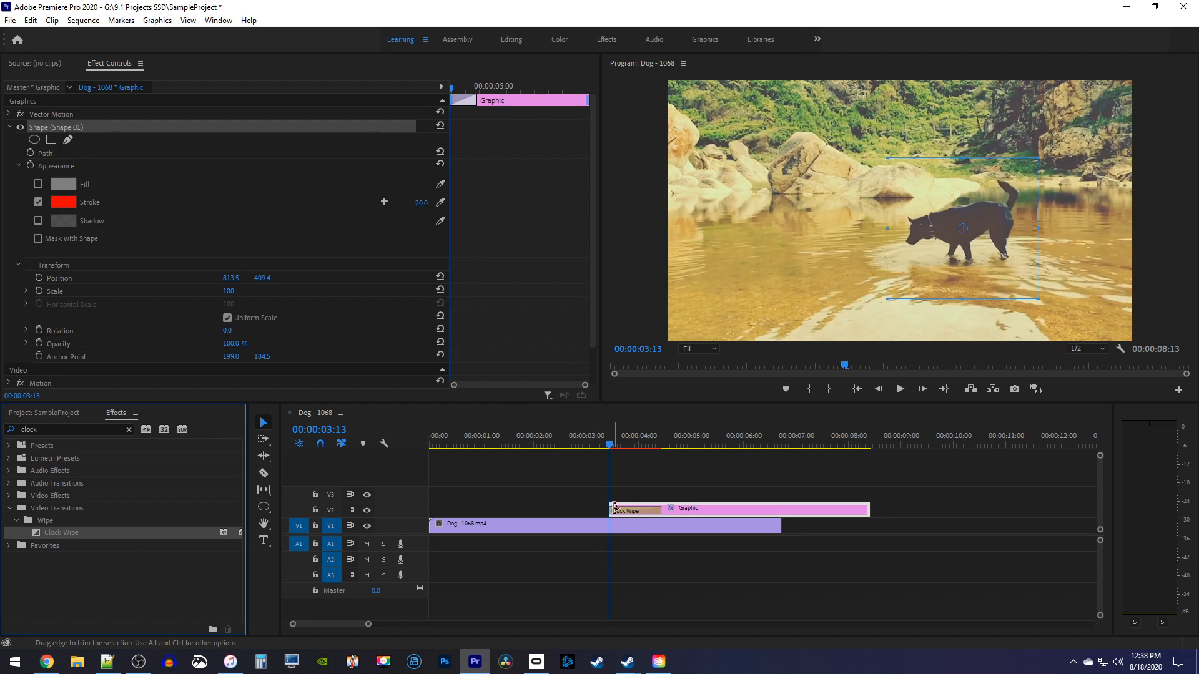
{"action": "mouse_move", "coordinate": [617, 507]}
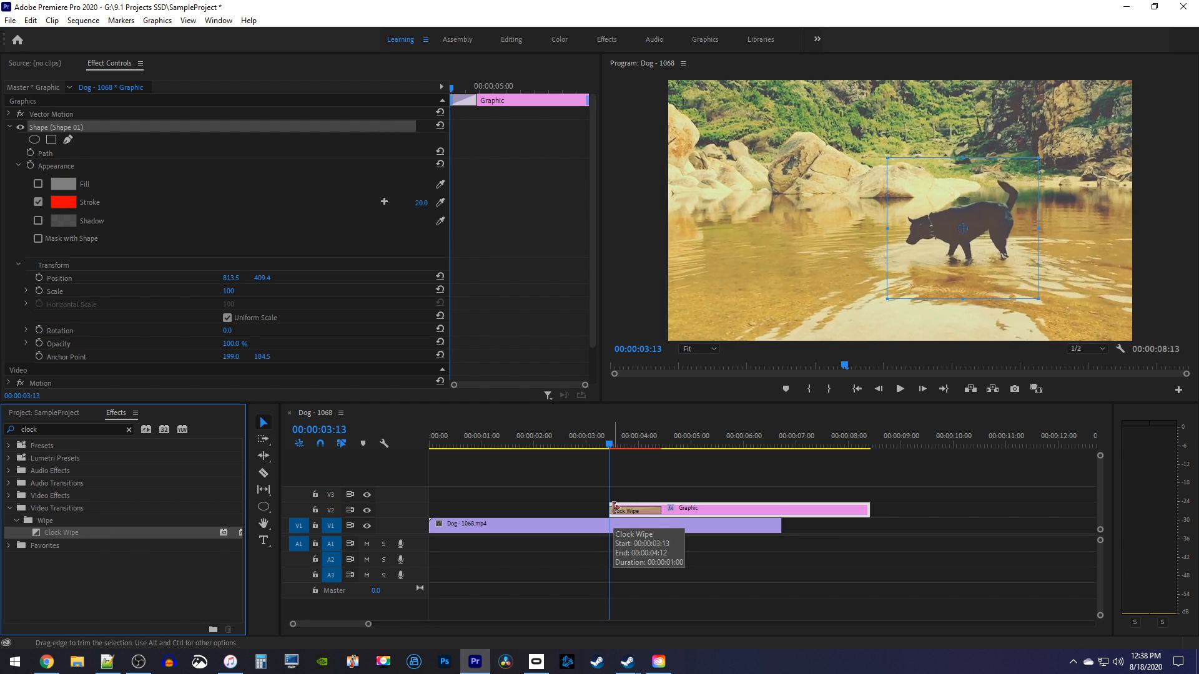
{"action": "left_click", "coordinate": [900, 388]}
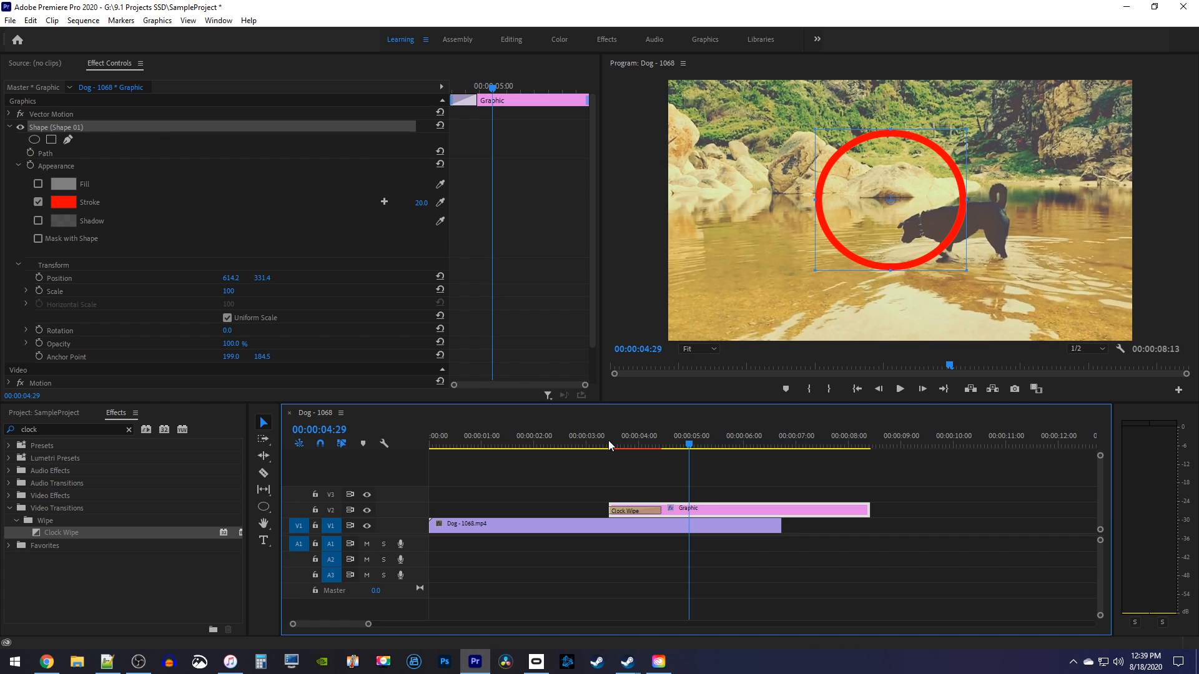
Nest the graphic clip into a sequence named 'circle' and select it.
{"action": "right_click", "coordinate": [714, 510]}
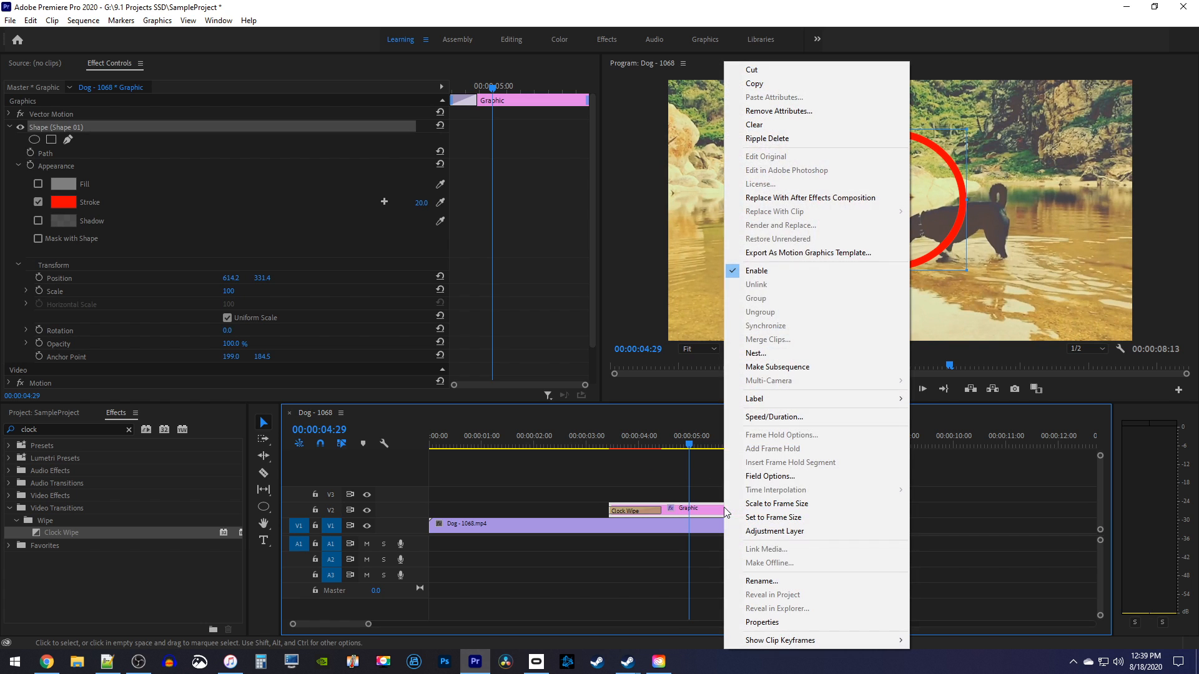
{"action": "mouse_move", "coordinate": [765, 354]}
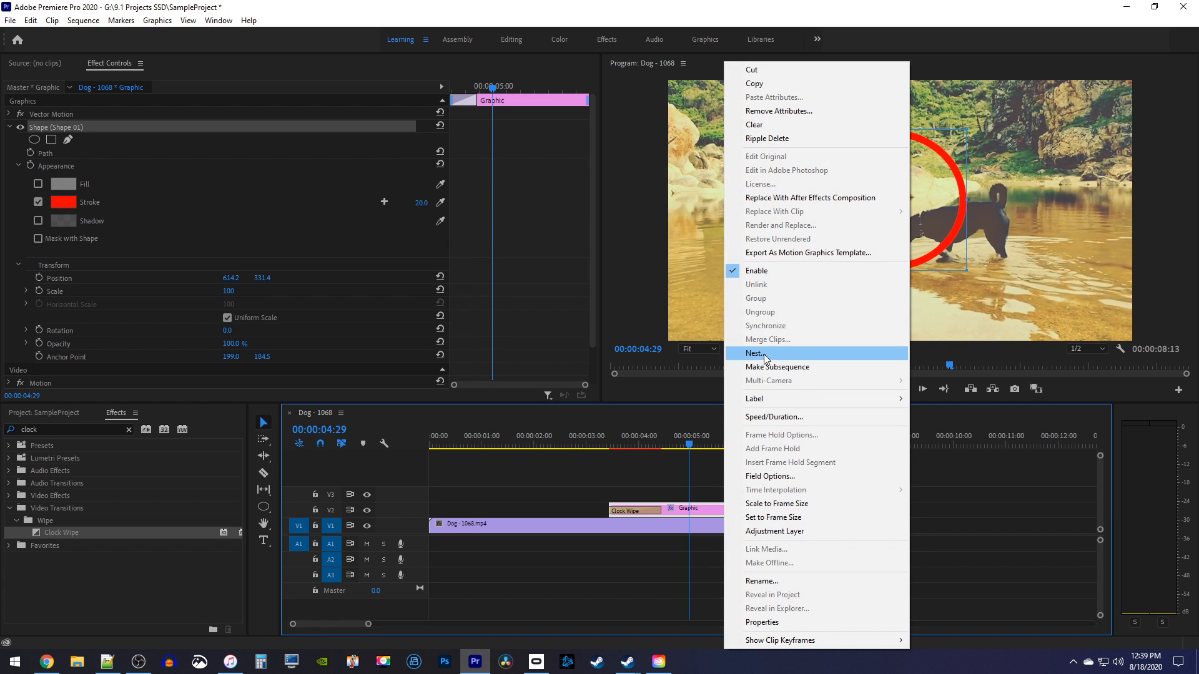
{"action": "left_click", "coordinate": [754, 352]}
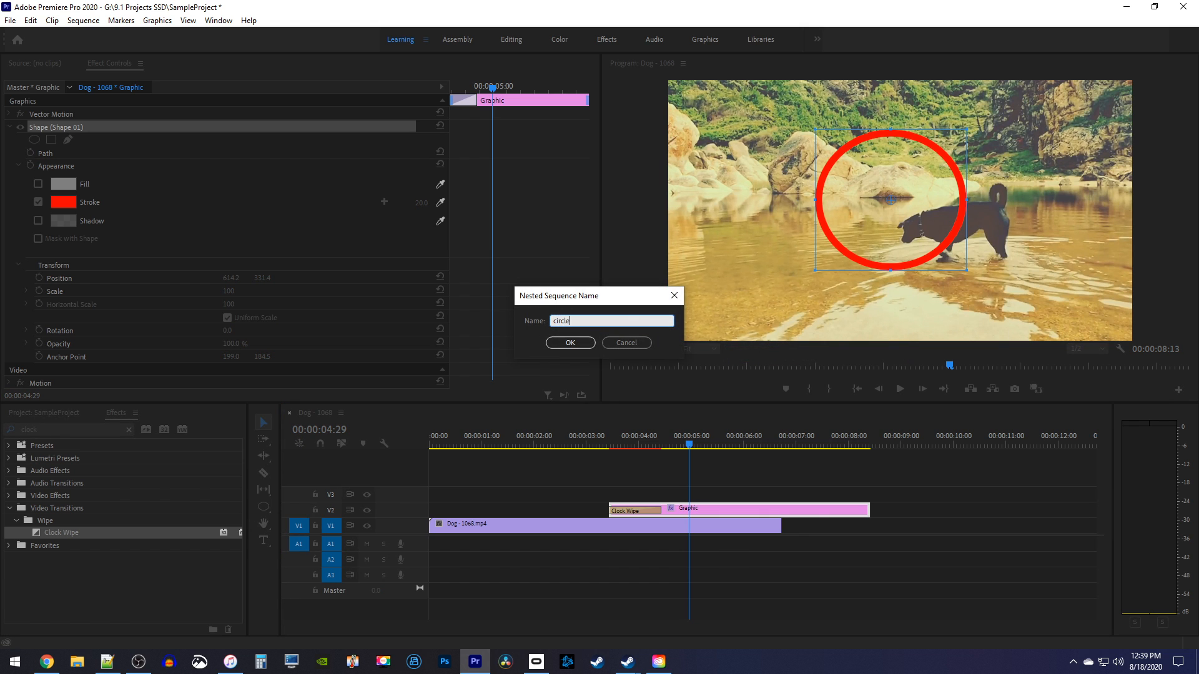
{"action": "left_click", "coordinate": [569, 342]}
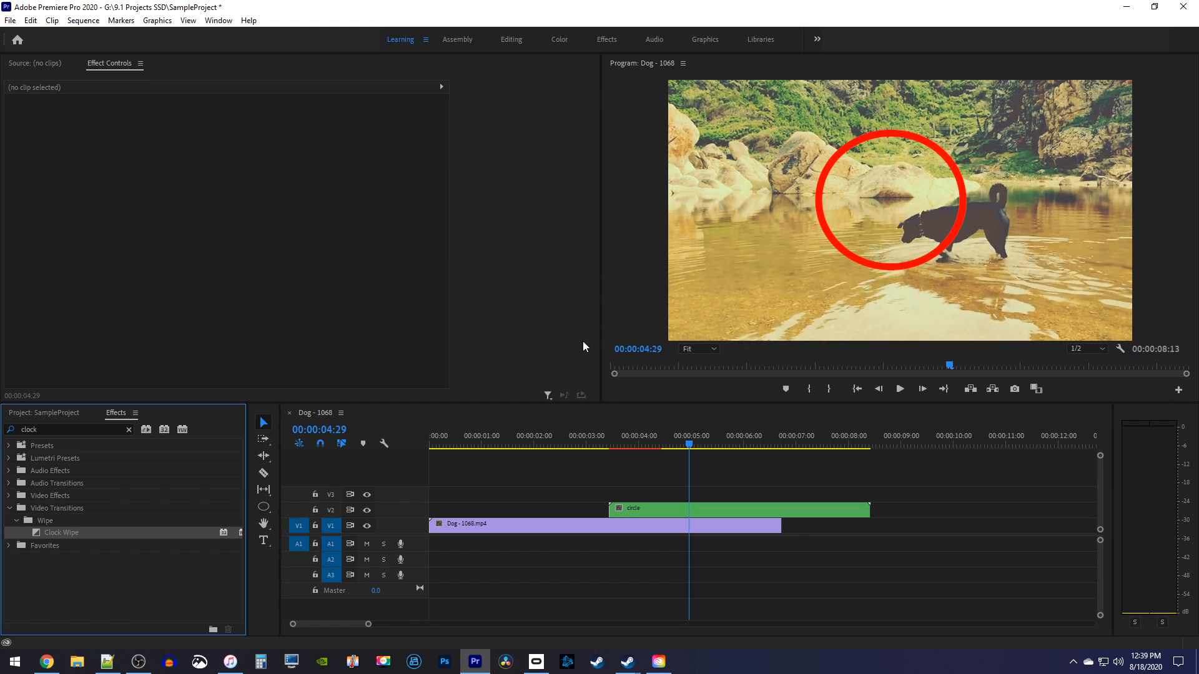
{"action": "left_click", "coordinate": [737, 508]}
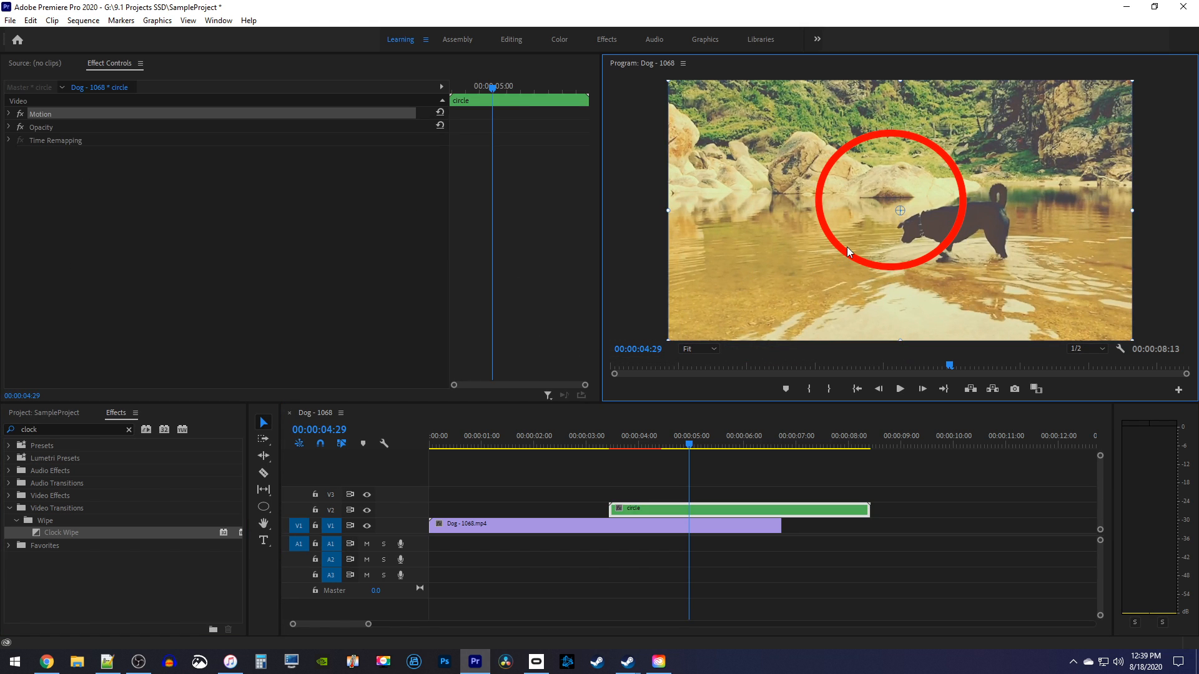